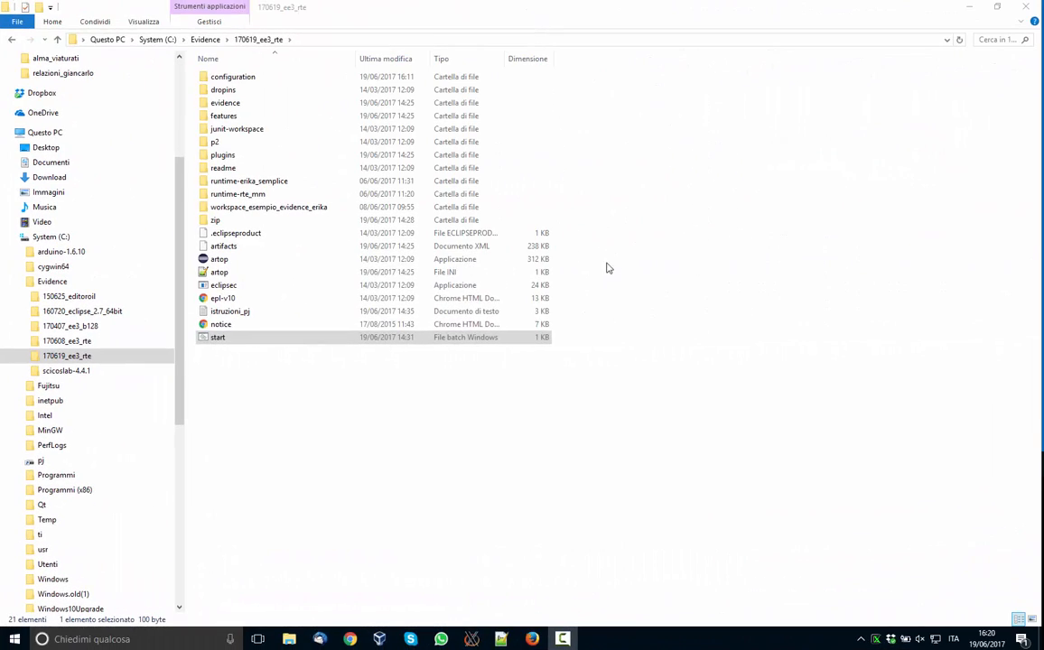
Start the Artop Eclipse environment from the launcher in the tool folder.
double_click(217, 337)
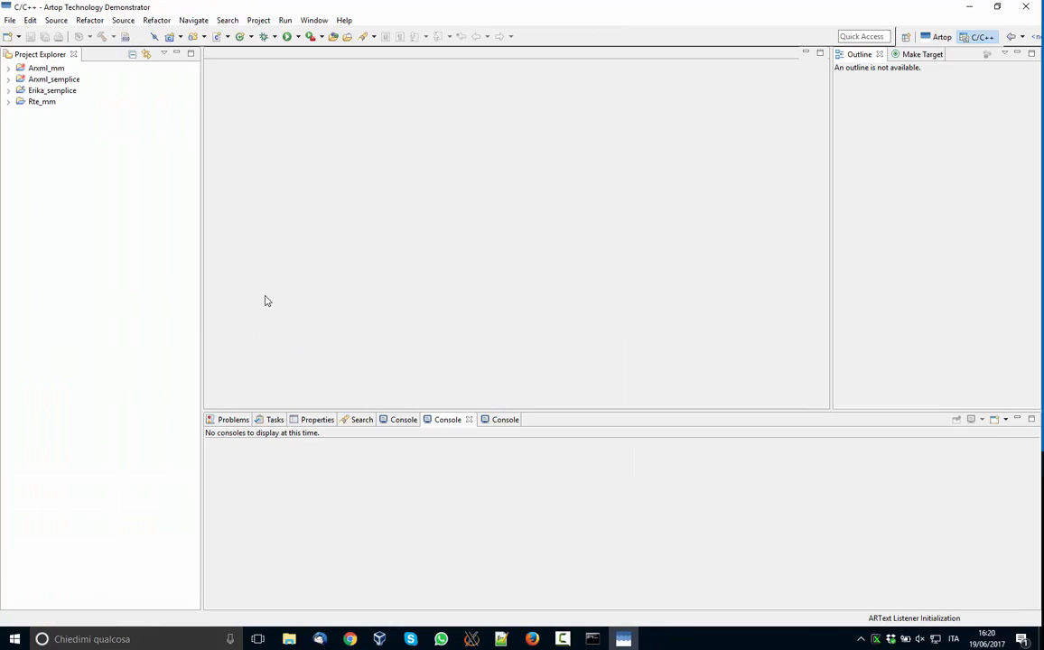
mouse_move(199, 256)
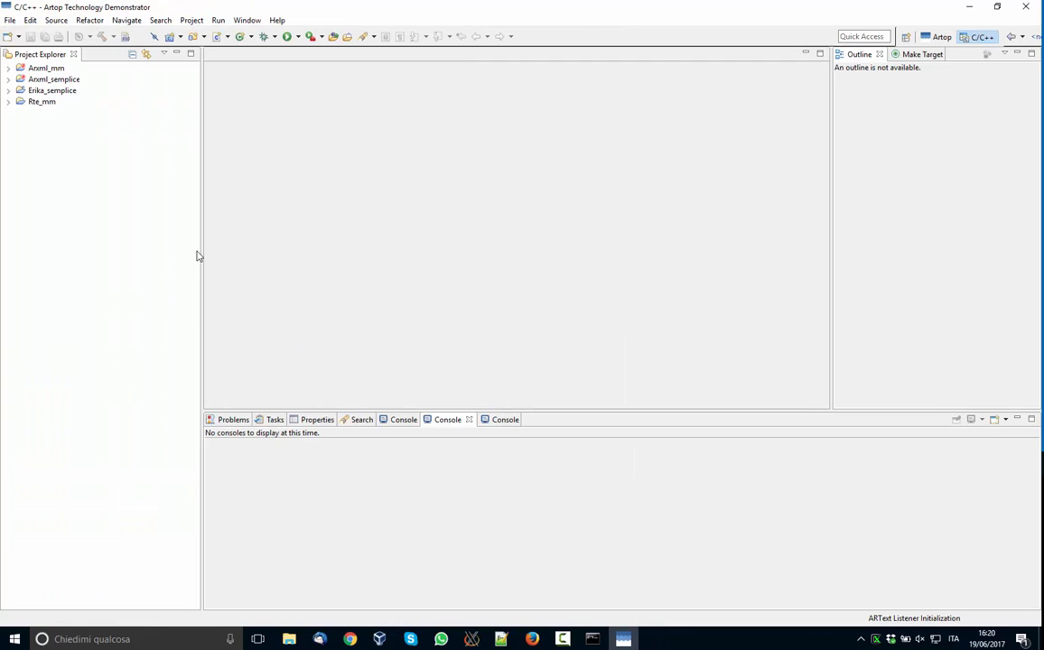
Load AR_Test_demo.arxml from Arxml_semplice and unfold its top AUTOSAR node.
click(7, 79)
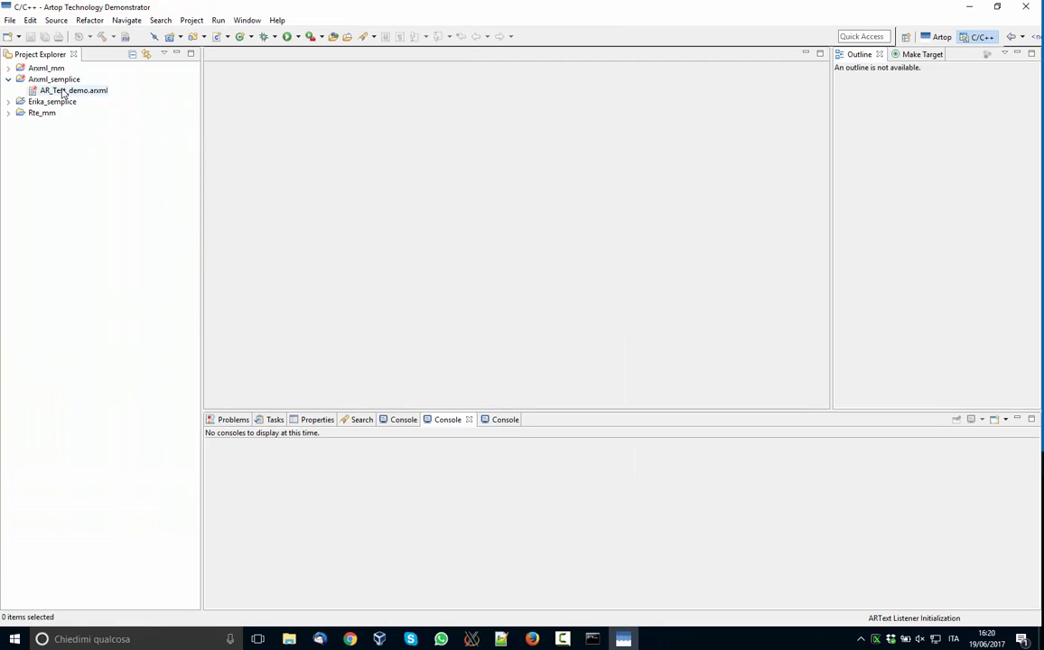
click(72, 90)
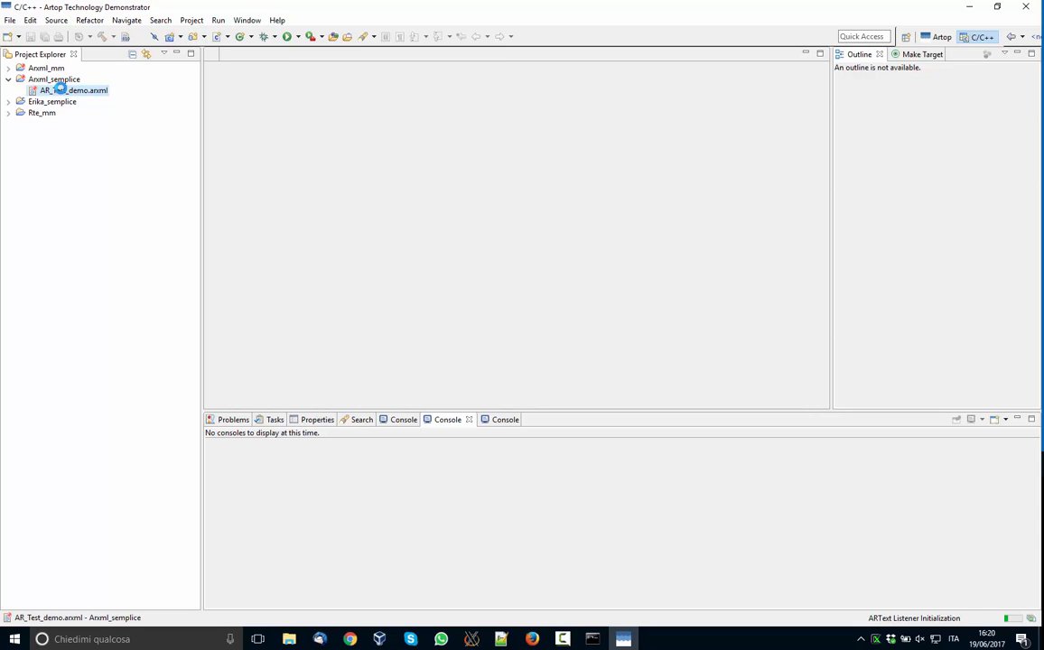
double_click(74, 90)
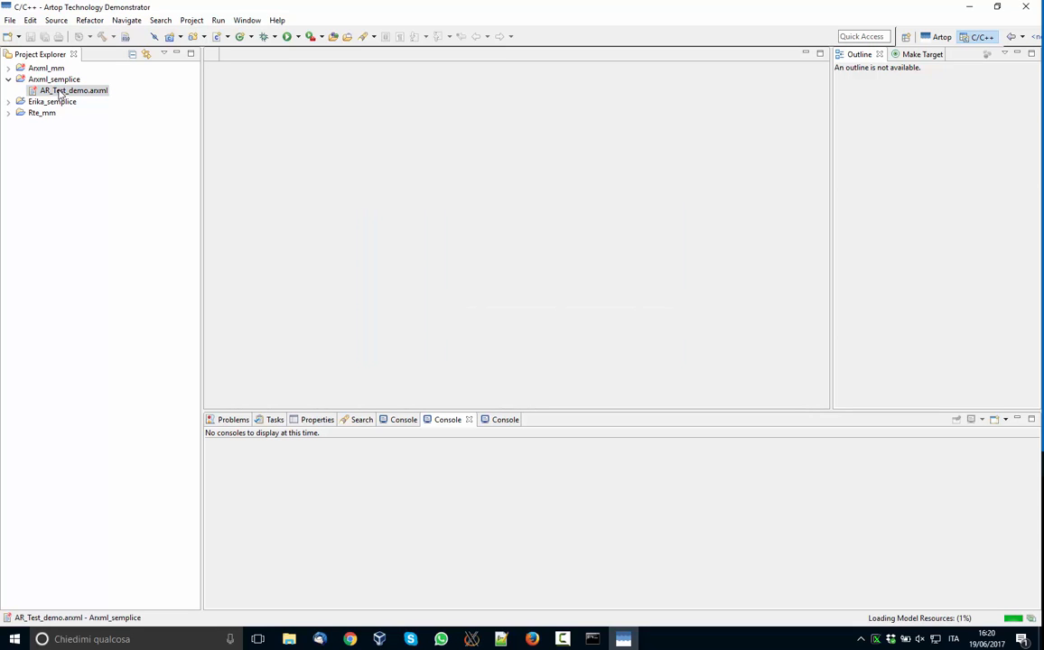
double_click(74, 90)
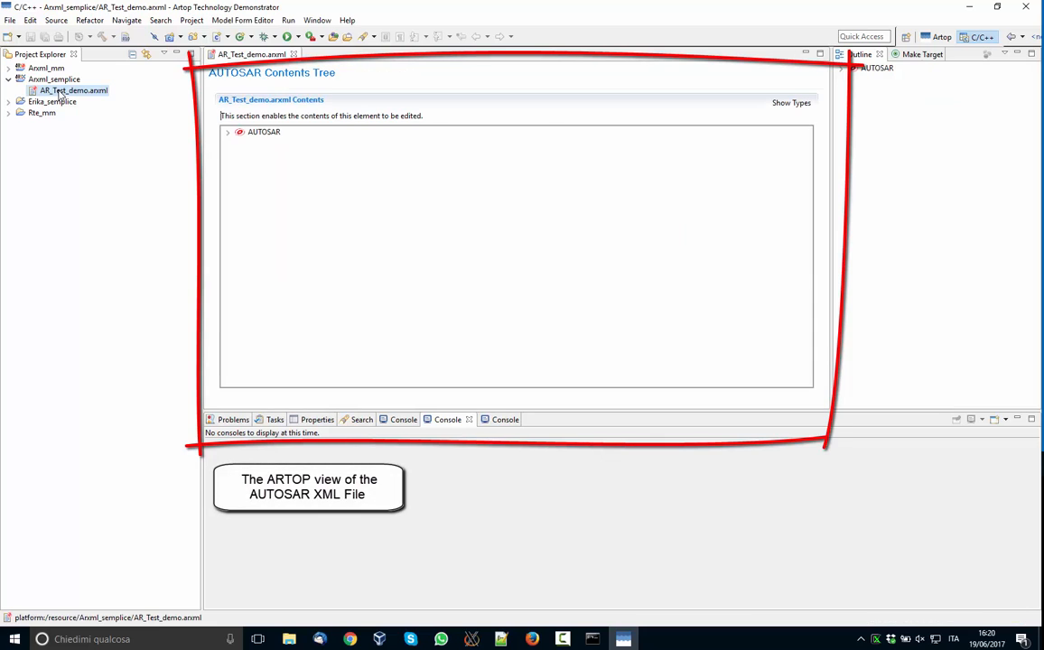
click(227, 132)
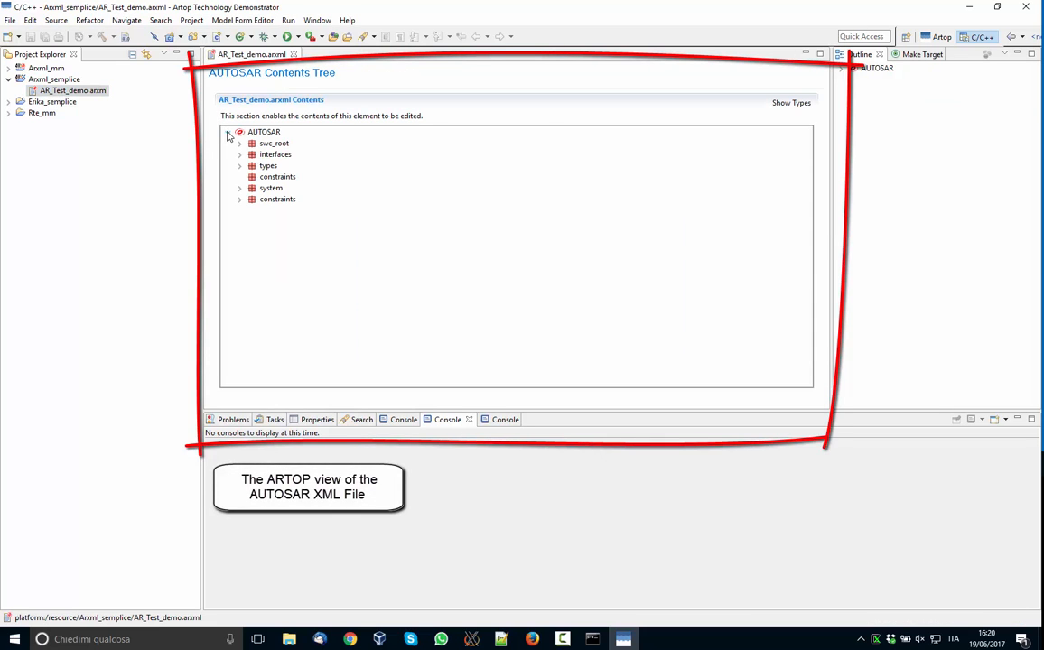
click(227, 134)
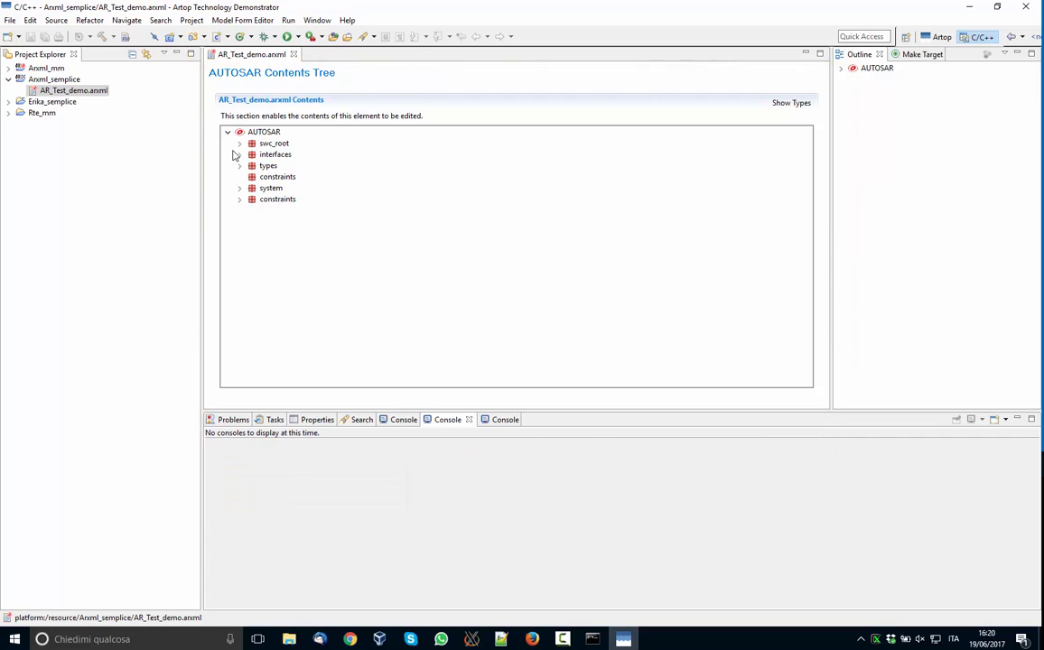
mouse_move(220, 170)
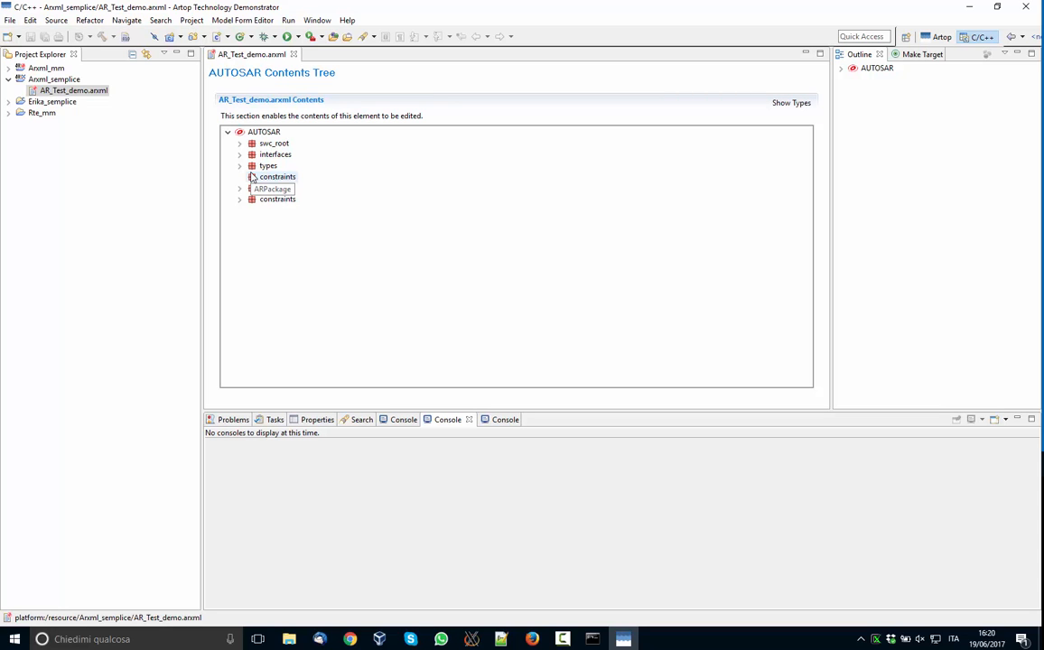
Unfold swc_root, swc1 and swc2 with their internal behaviours to show ports and runnables.
click(240, 143)
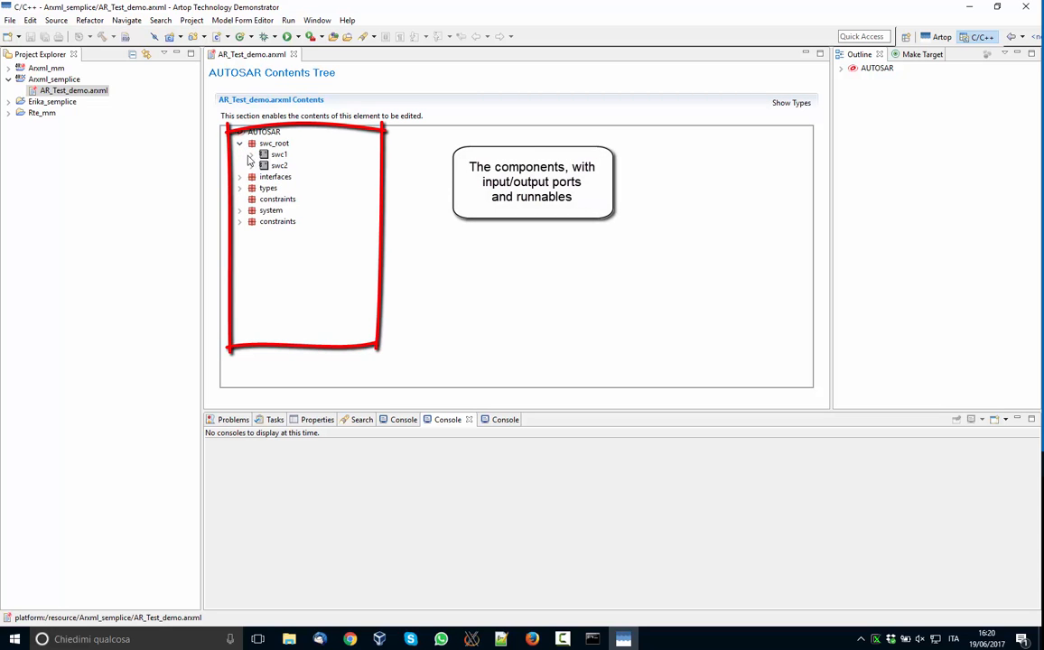
click(251, 153)
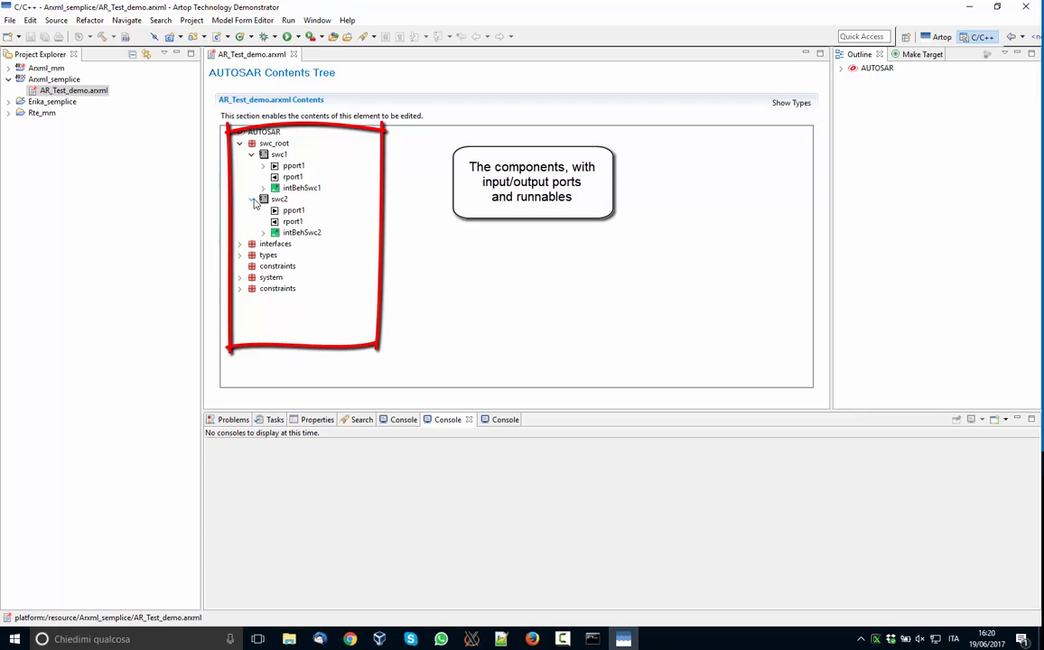
click(253, 198)
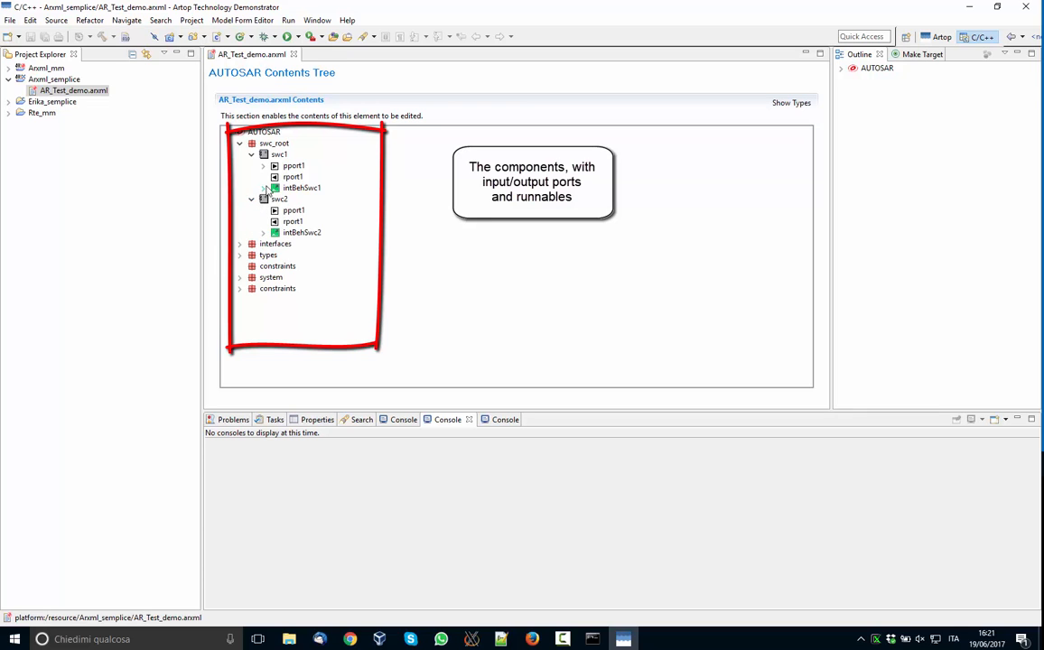
click(264, 188)
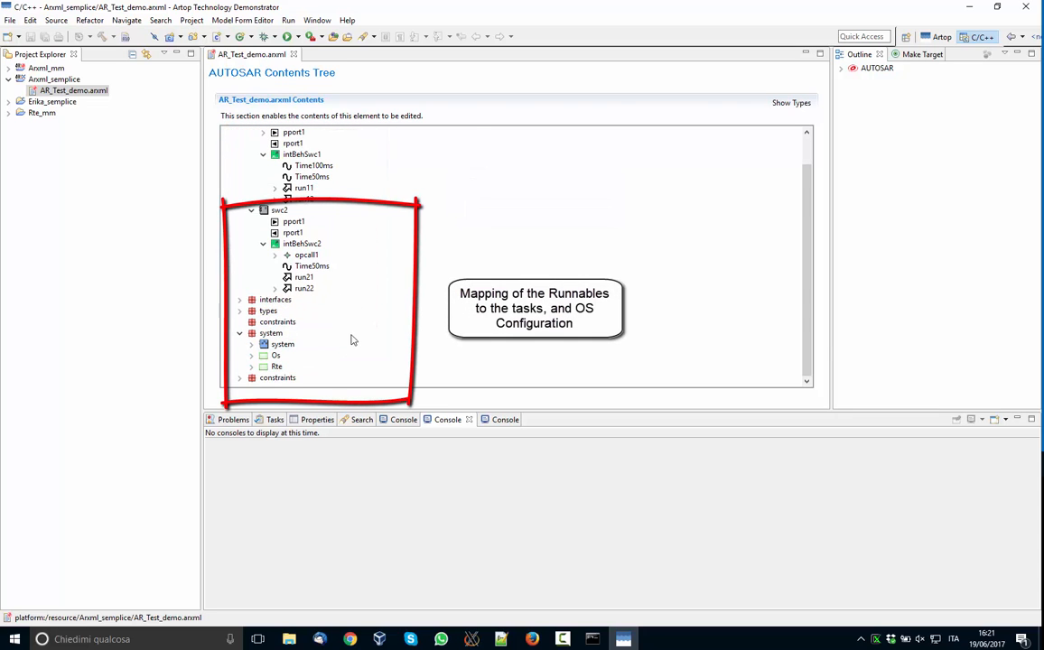
scroll(down, 3)
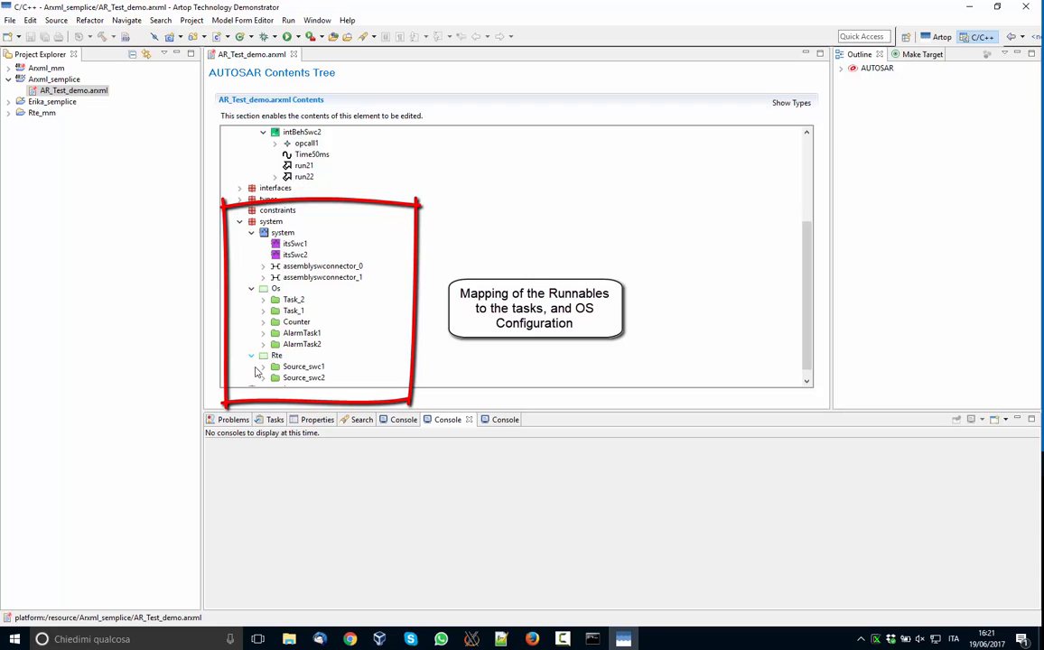
scroll(up, 3)
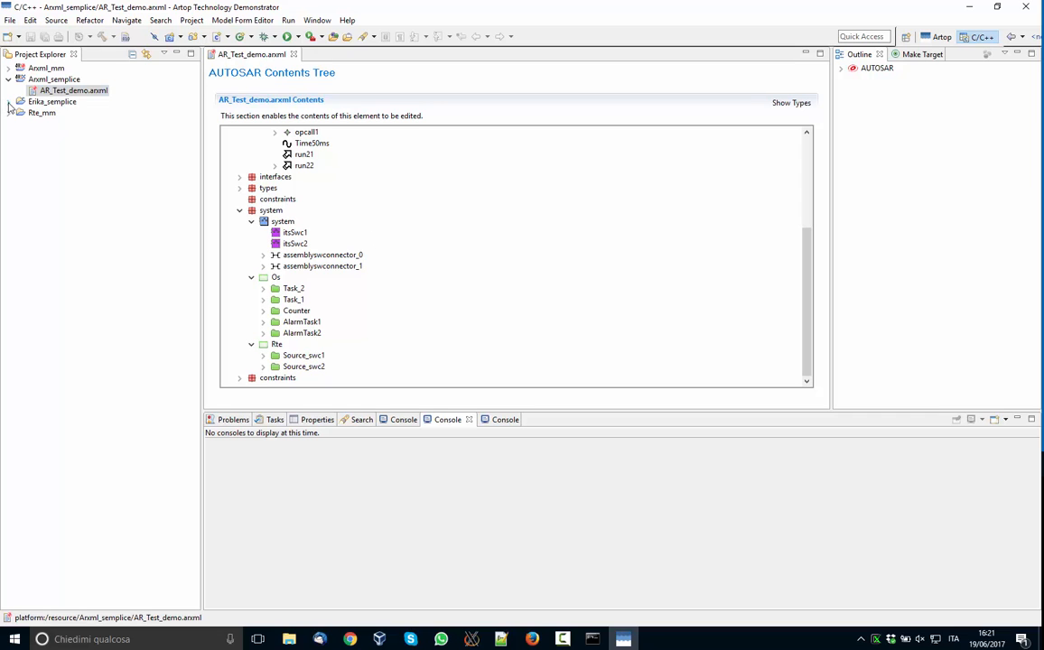
Browse main.cpp of Erika_semplice, then build the project from its context menu.
click(22, 101)
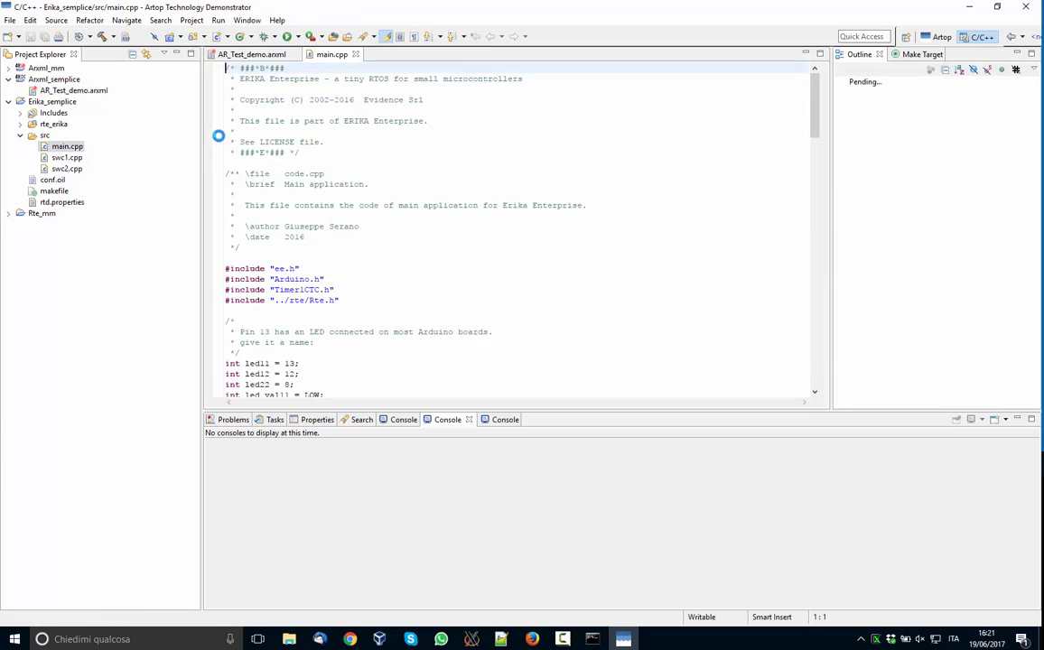
scroll(down, 3)
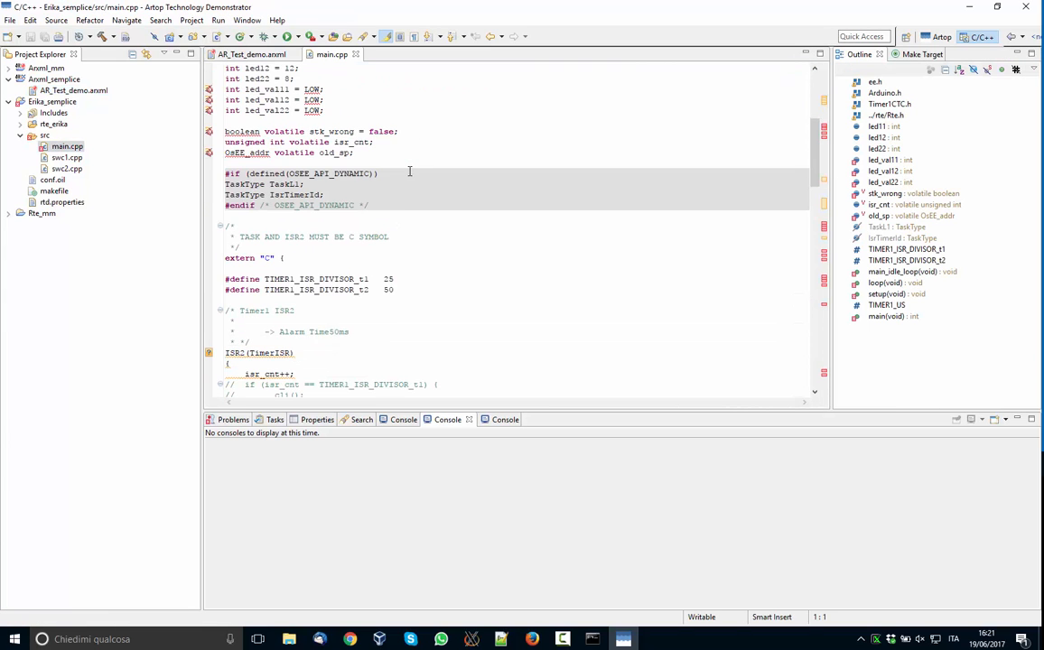
scroll(down, 3)
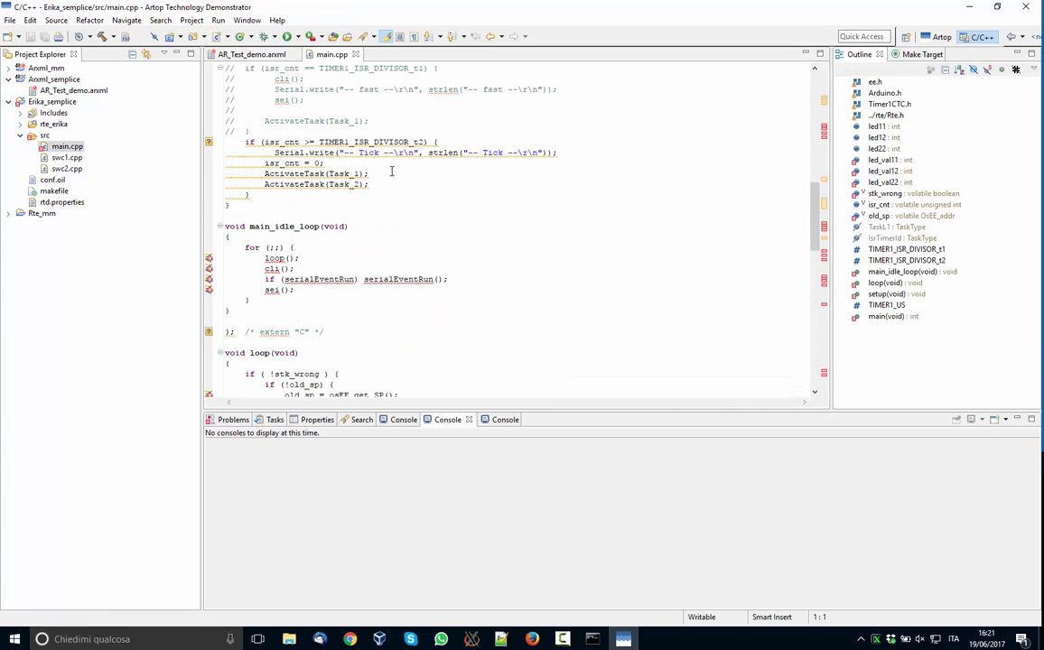
scroll(down, 3)
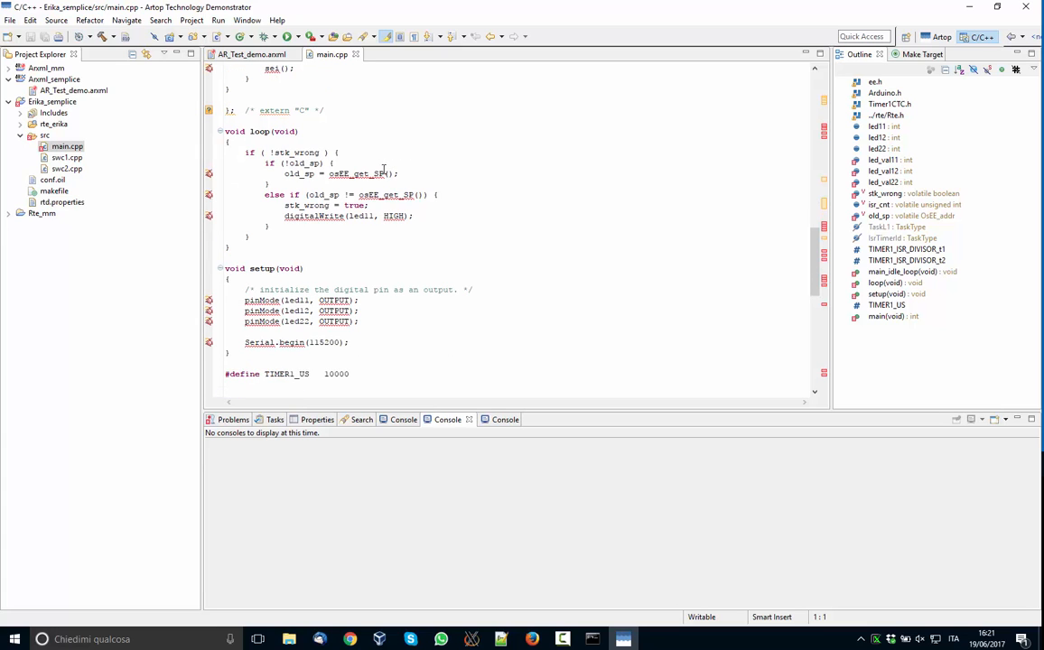
right_click(56, 101)
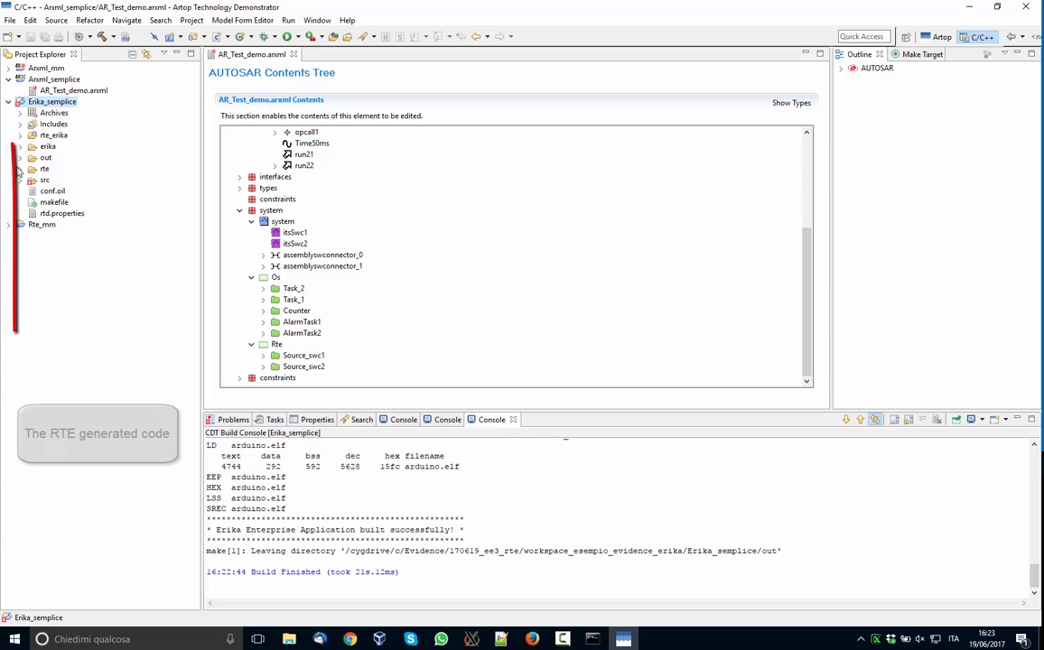
View the generated Rte_Type.h header and highlight the port read and client-server call macros.
click(21, 170)
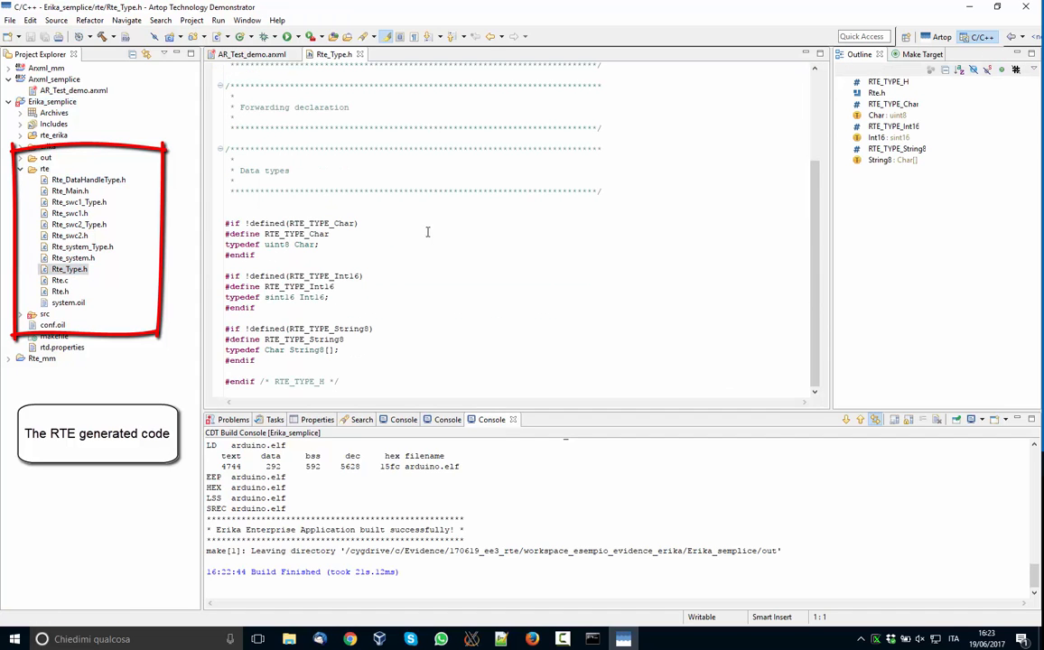
drag(265, 285, 340, 350)
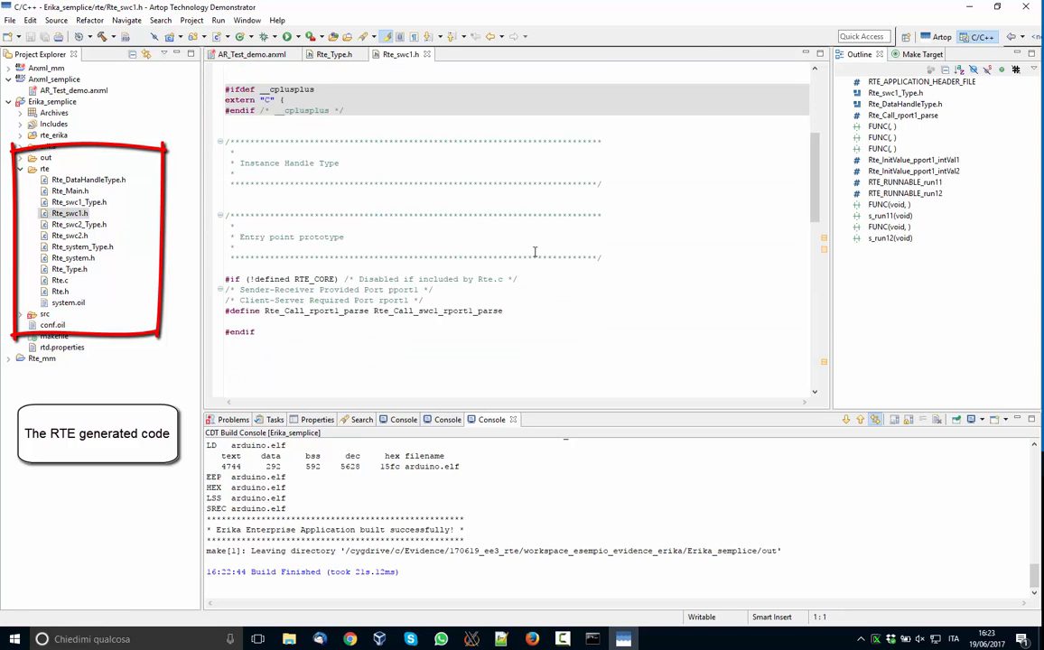
double_click(316, 373)
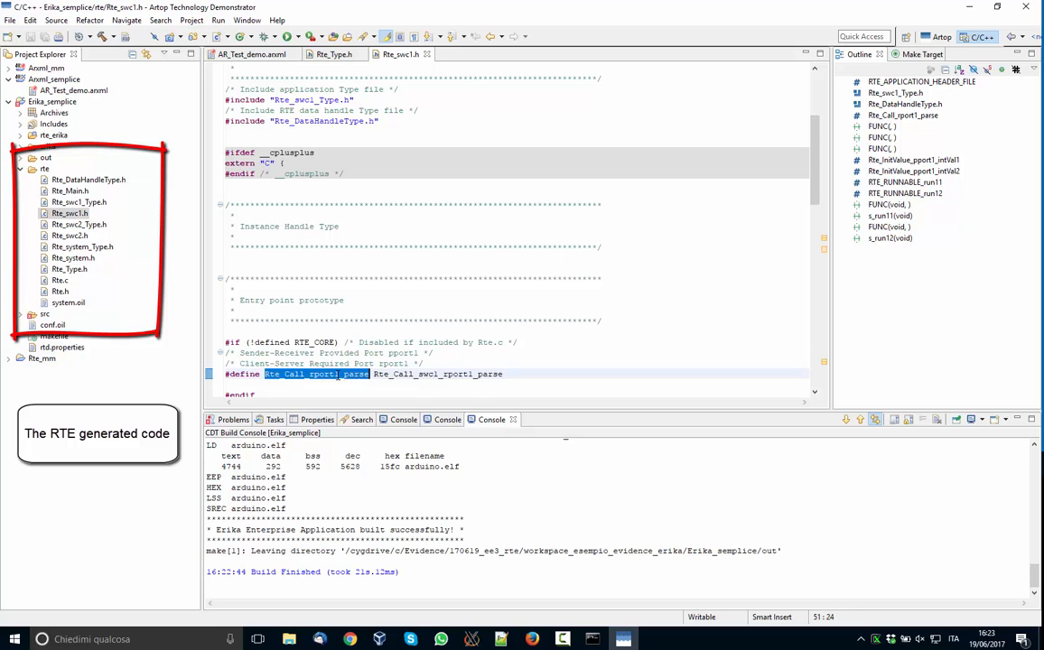
scroll(up, 3)
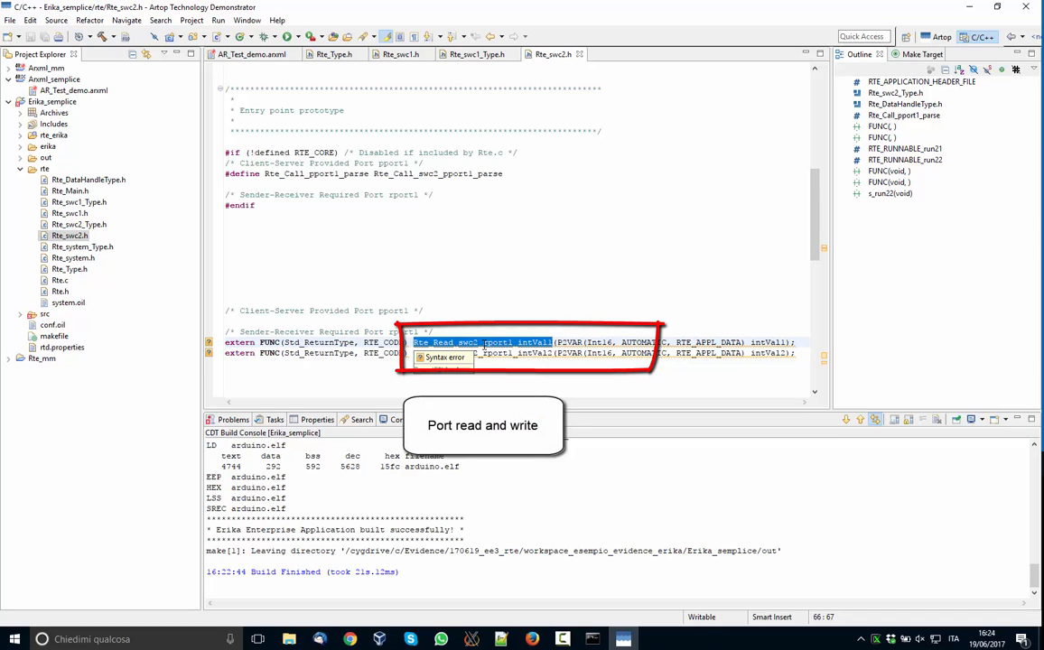
Unfold the ERIKA source, include and build output folders showing arduino.elf.
click(20, 146)
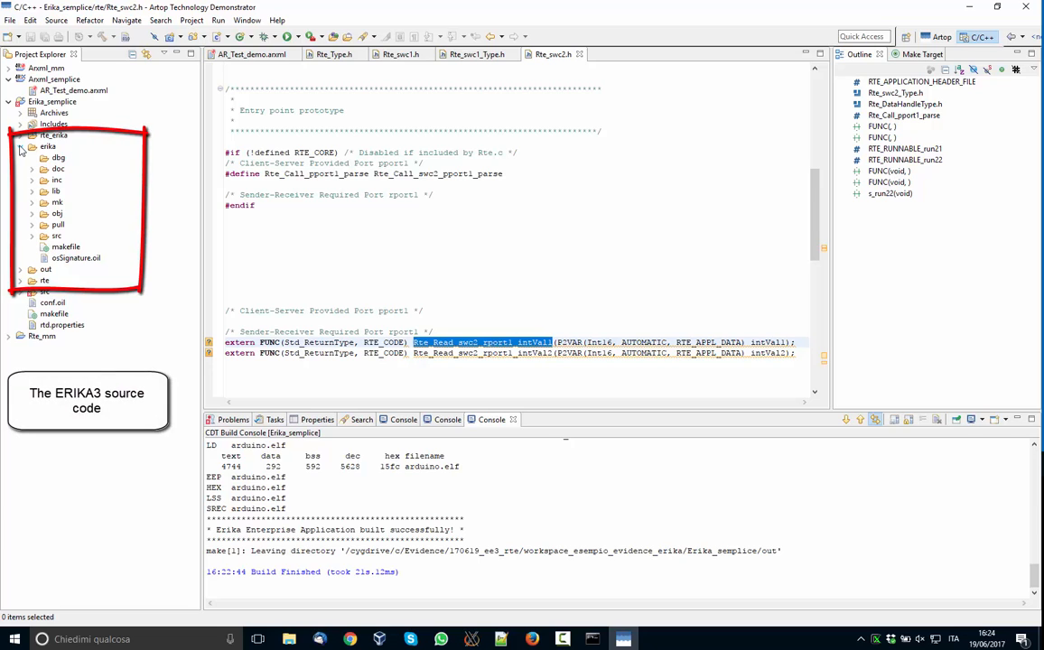
click(33, 224)
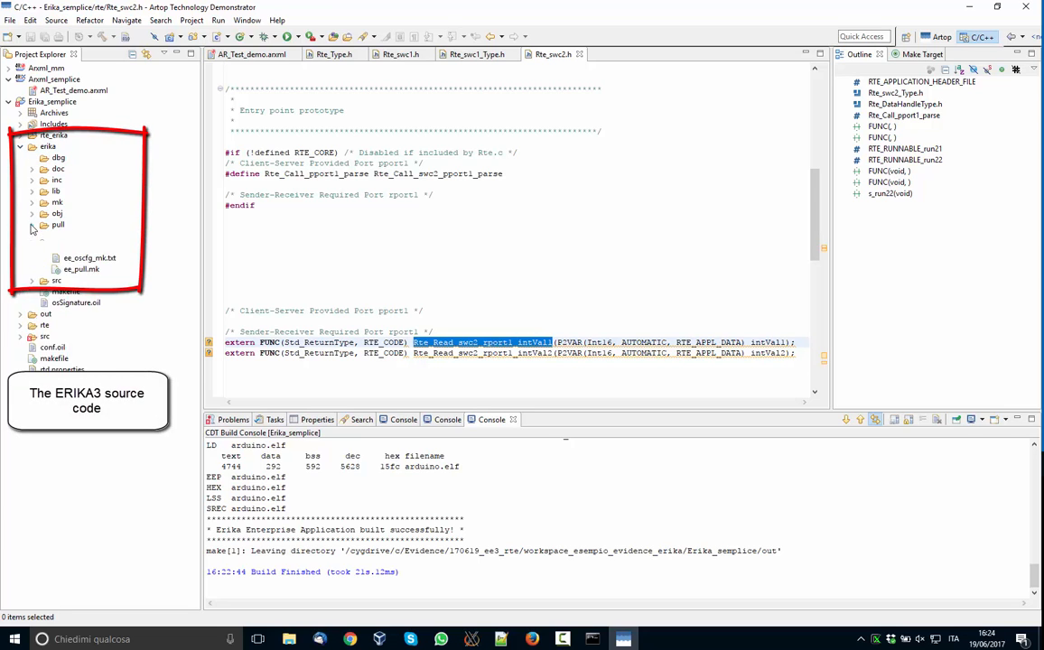
click(33, 224)
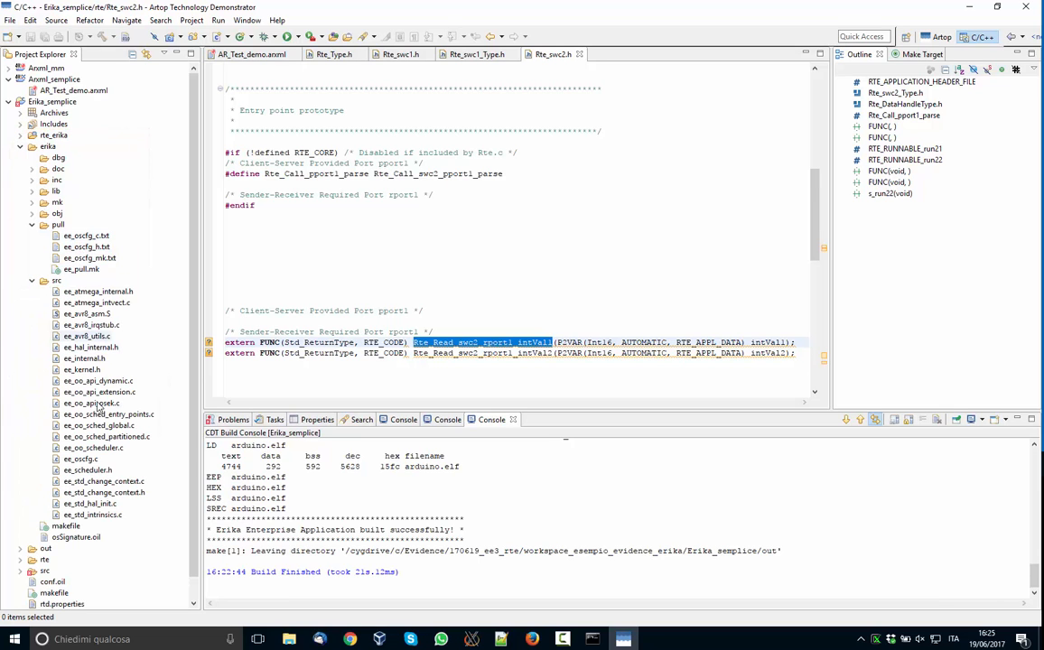
click(32, 180)
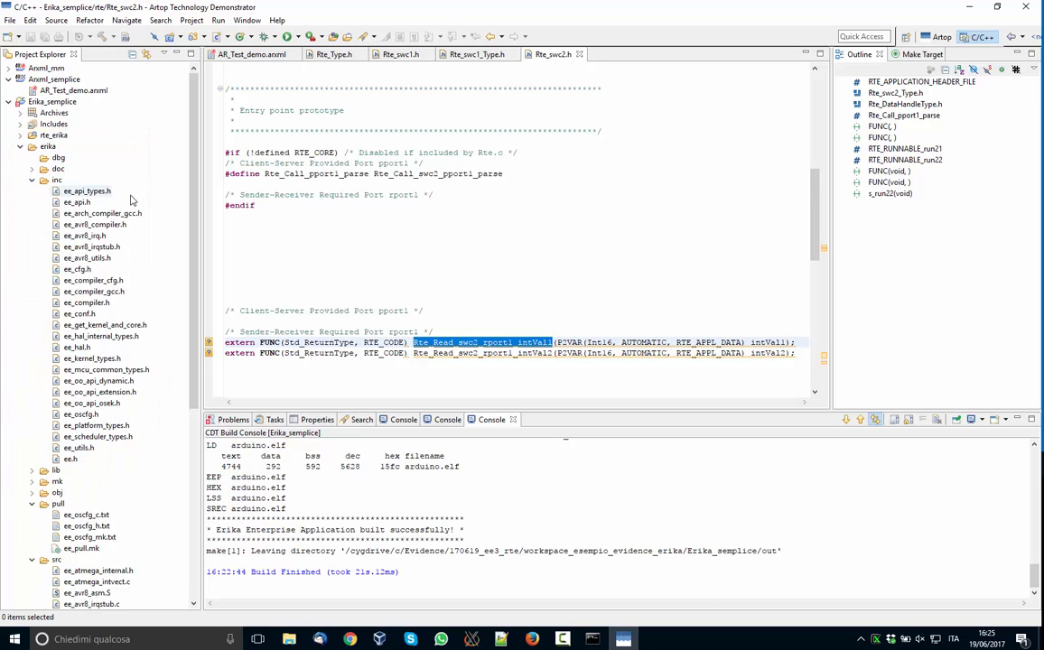
mouse_move(97, 357)
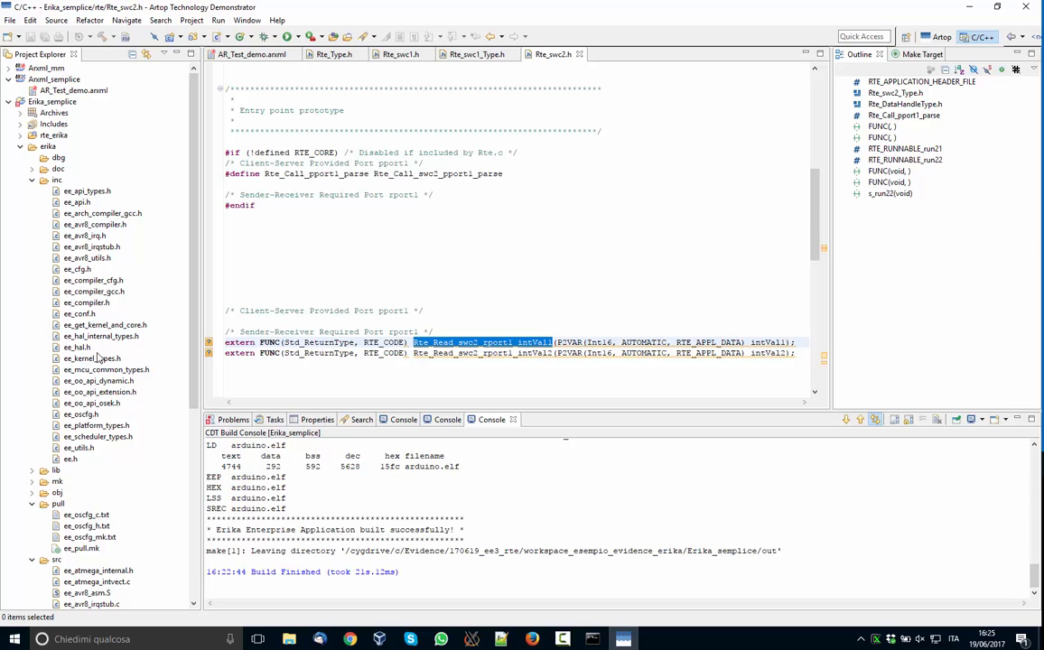
click(33, 470)
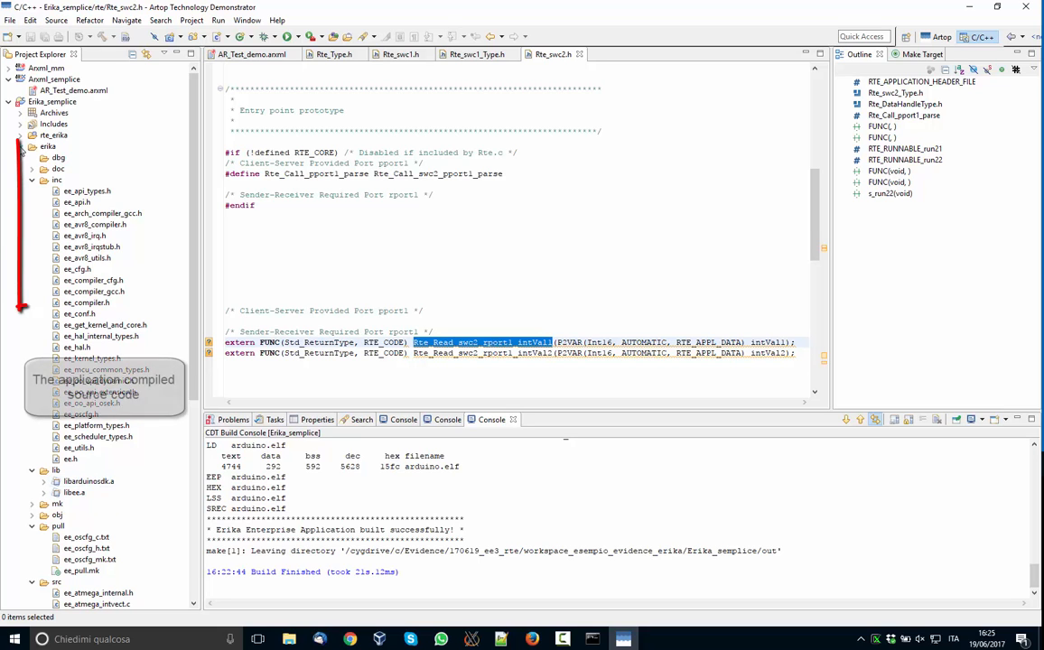
click(21, 159)
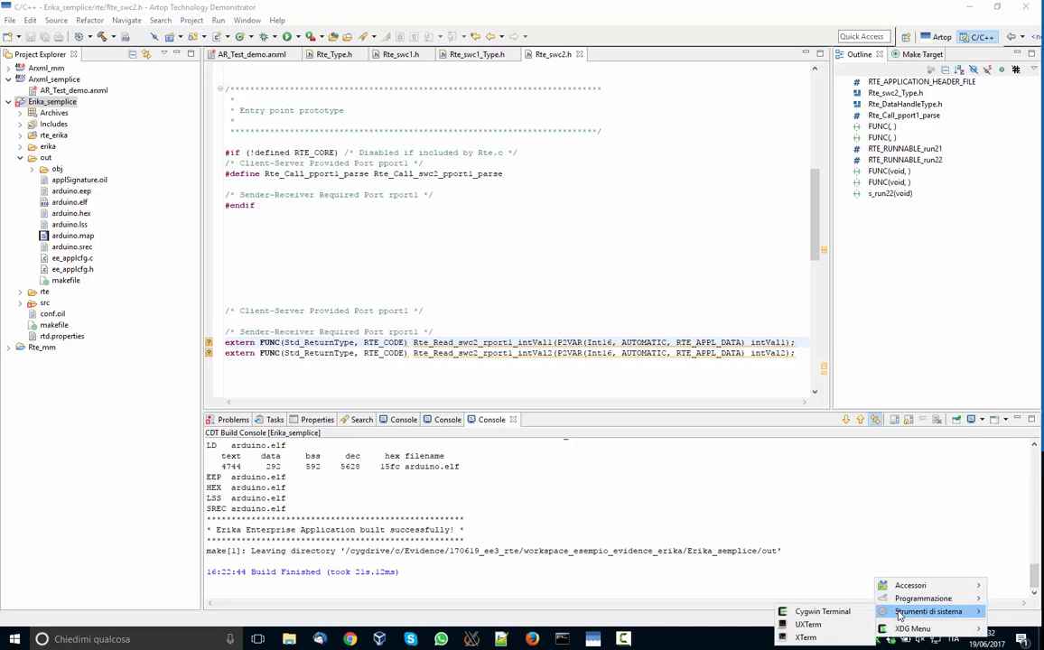
Run make in a Cygwin terminal in the Erika project folder to program the board.
click(806, 638)
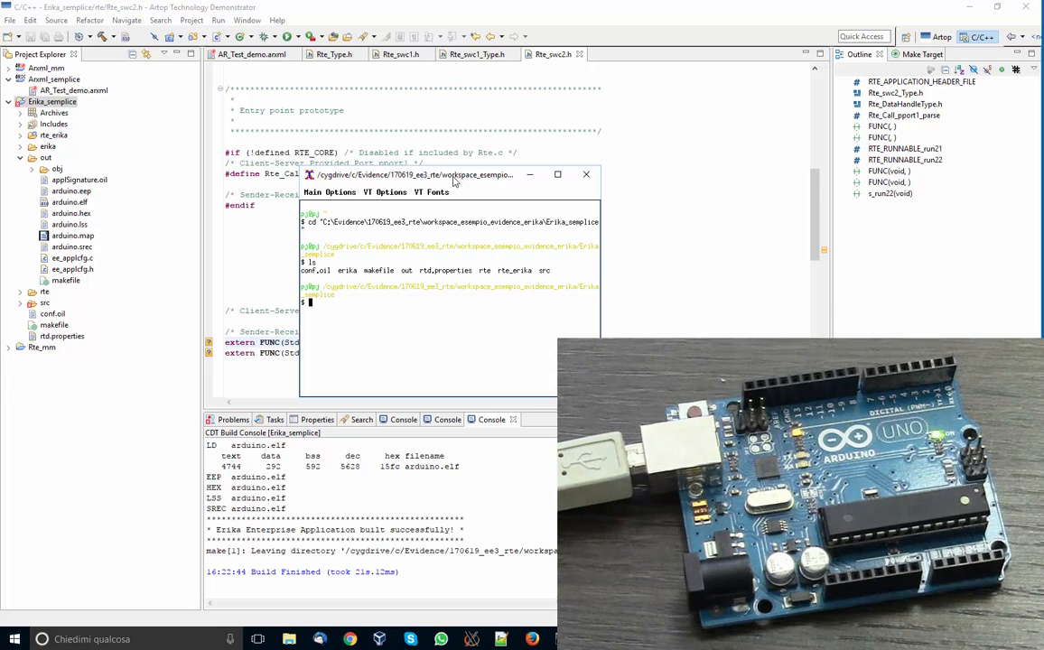
text(mak)
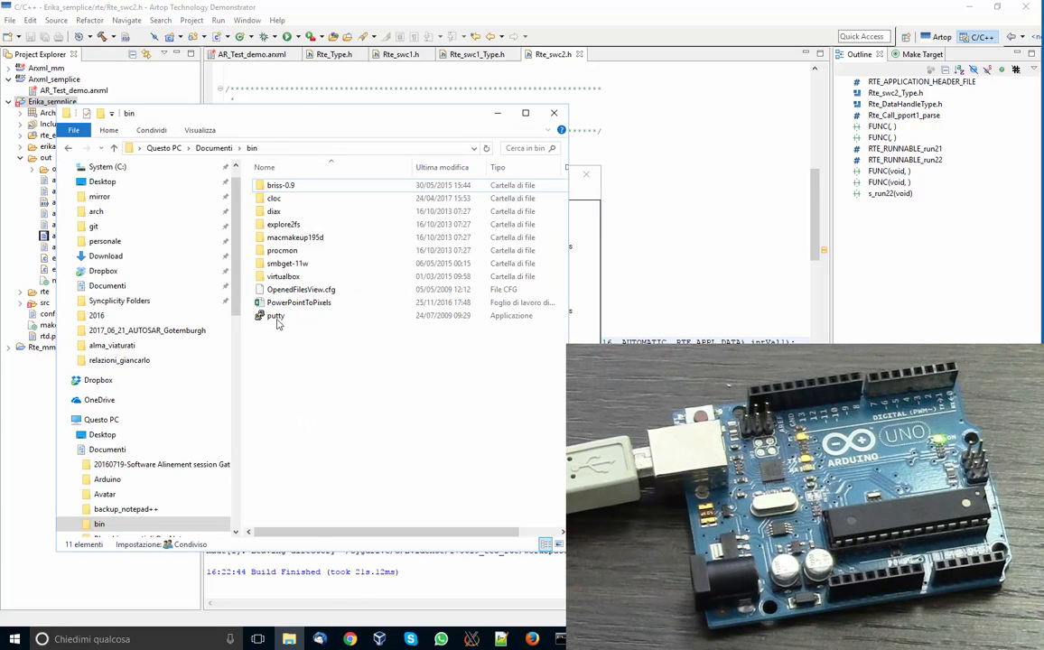
Start a PuTTY serial session on COM5 at 115200 to the board.
double_click(274, 314)
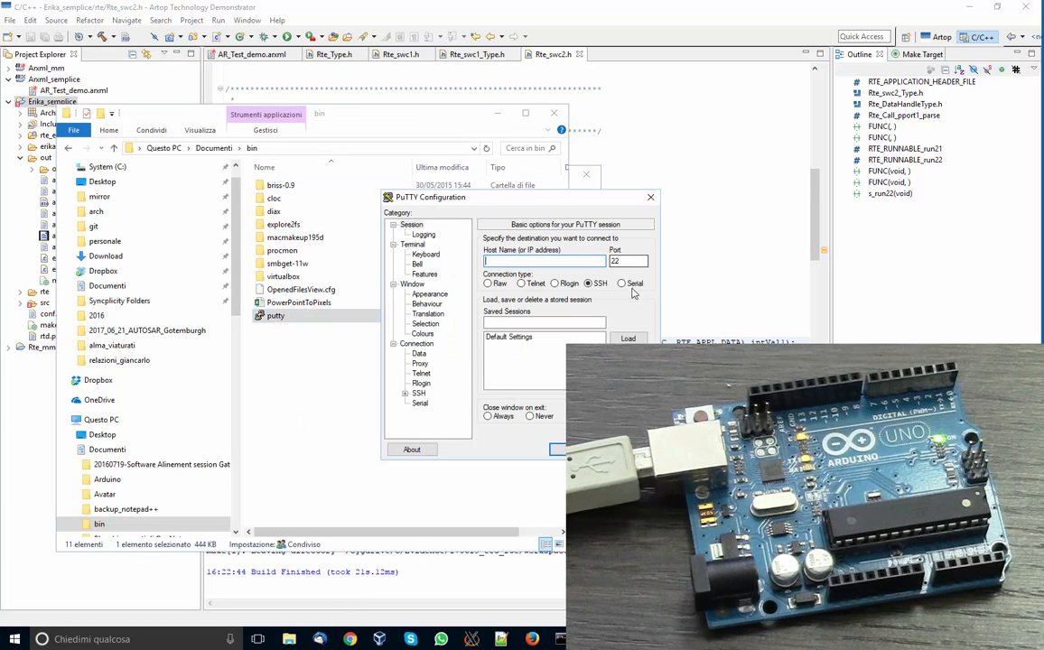
click(621, 284)
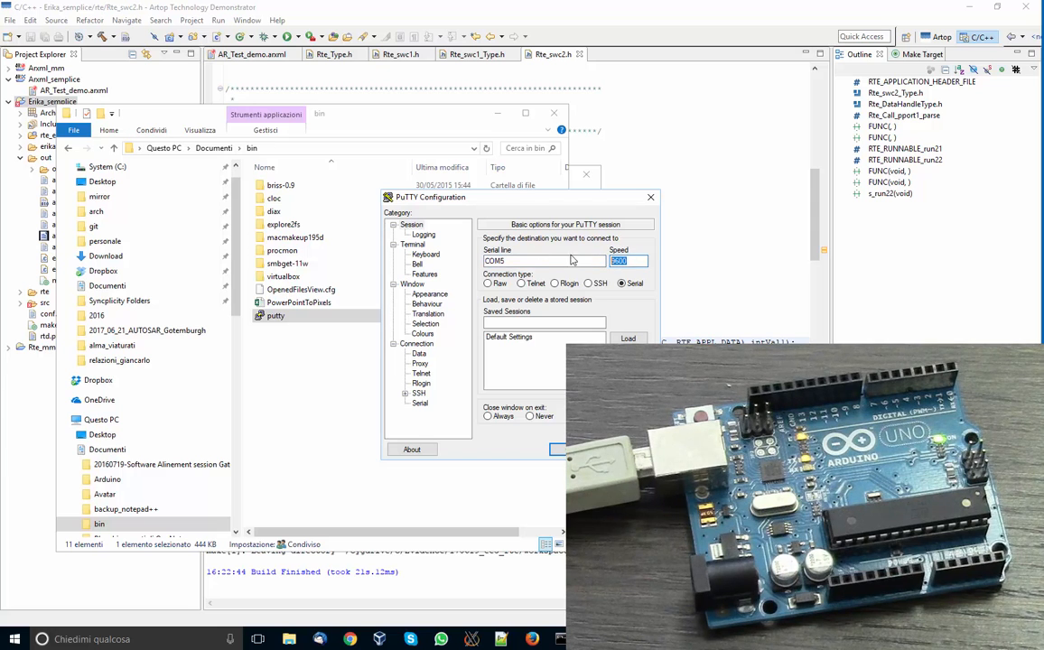
text(115200)
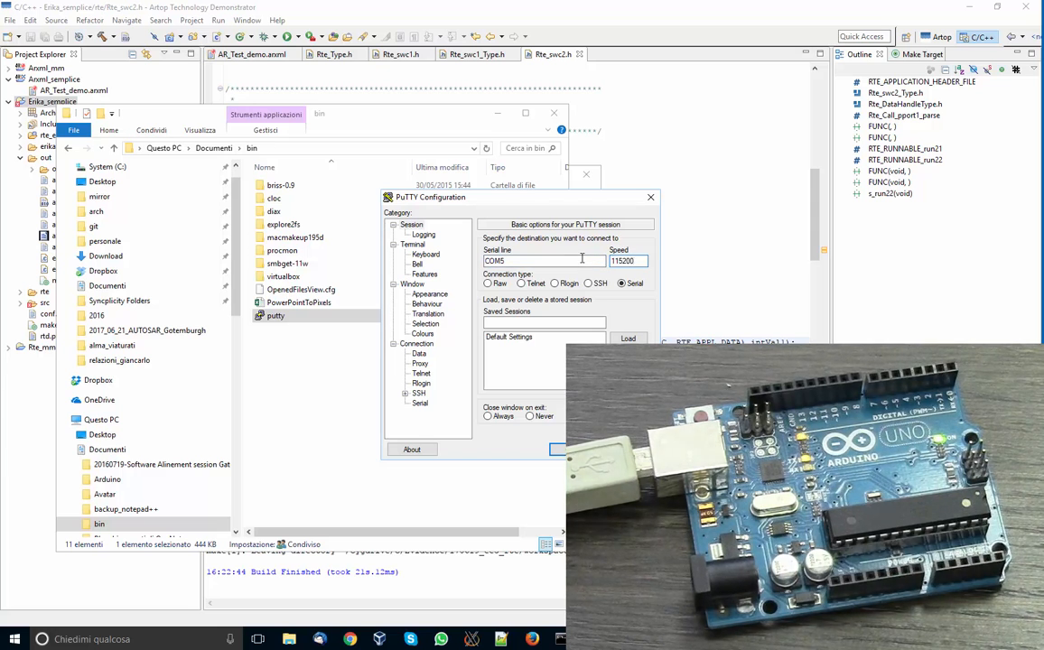
click(556, 448)
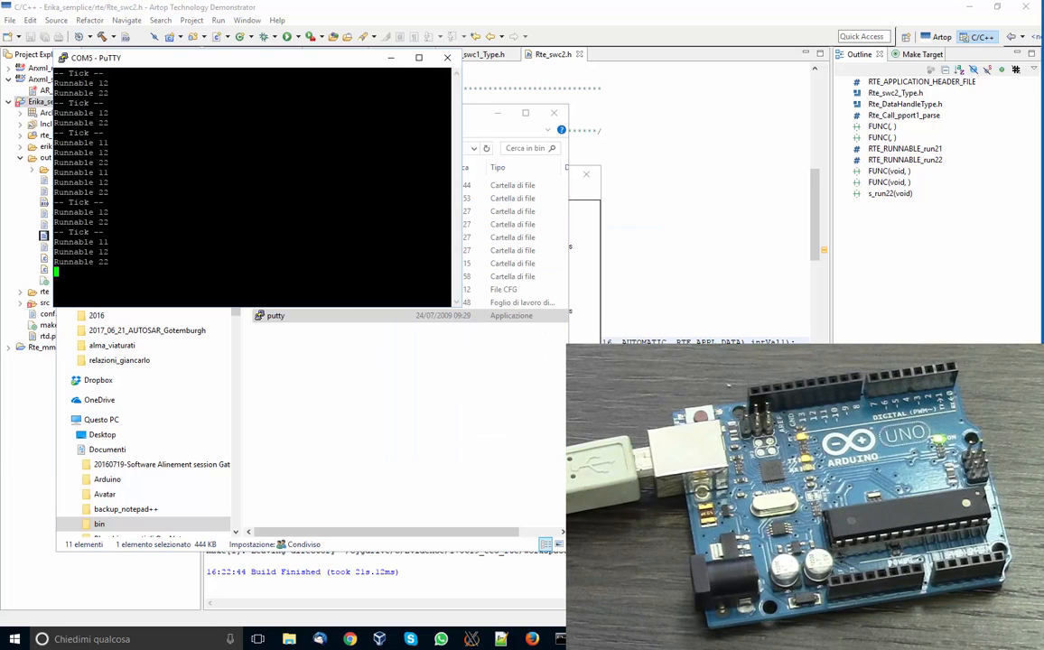